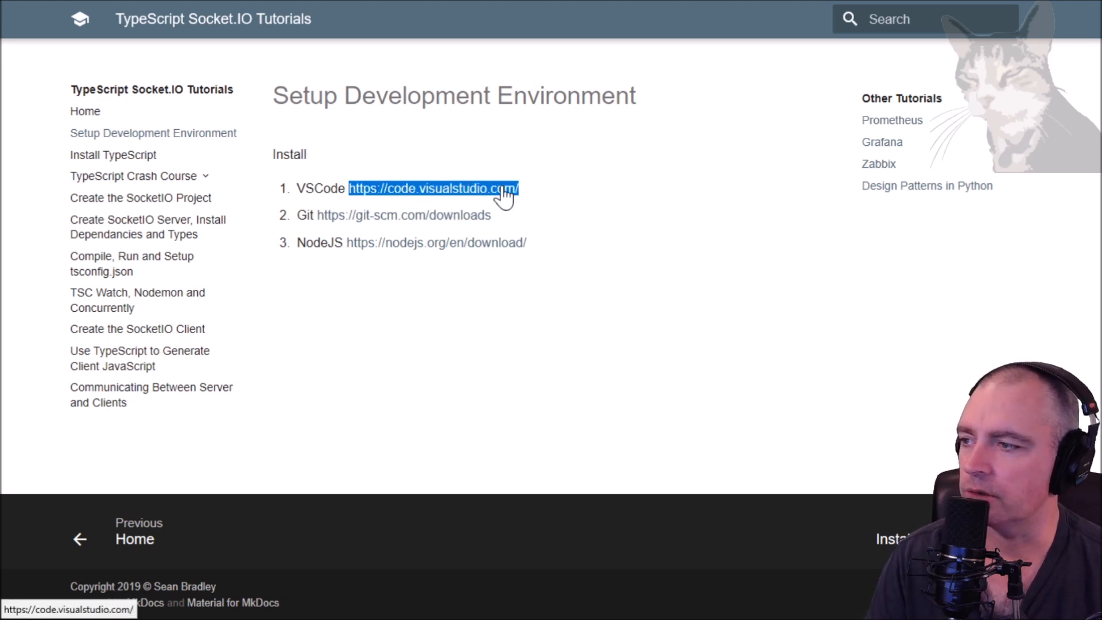
Download the stable VS Code build for Windows from the VS Code website.
click(433, 188)
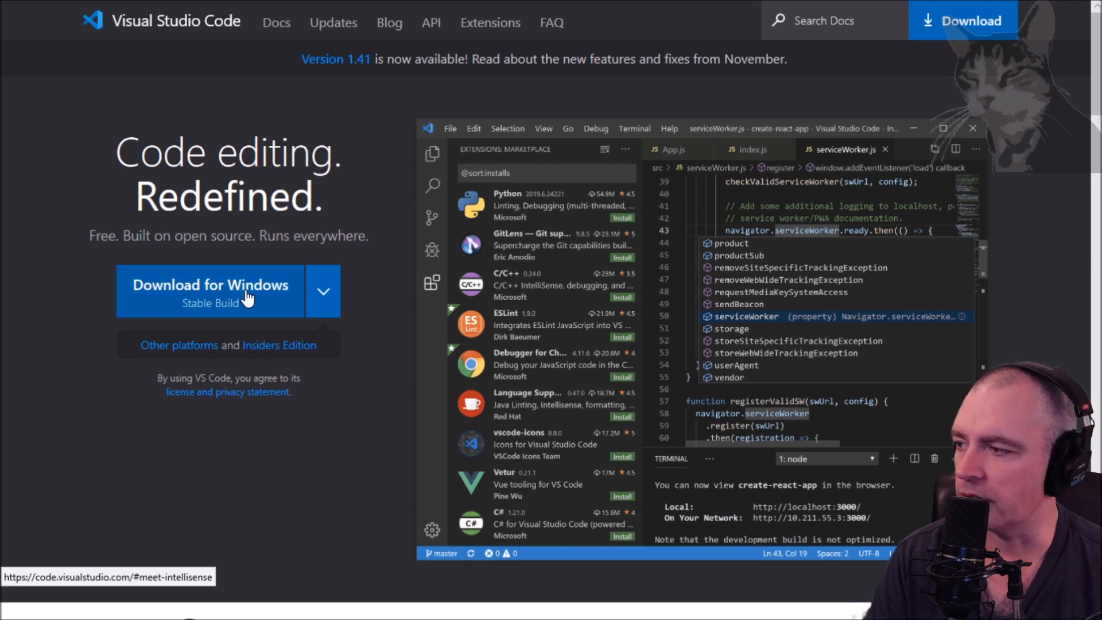
click(210, 291)
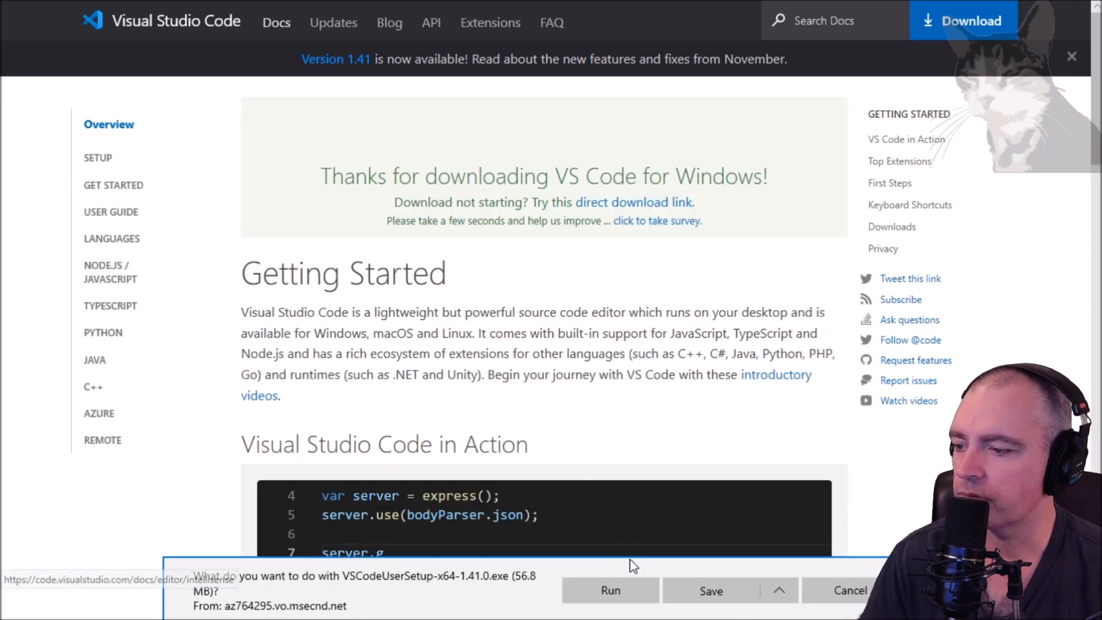
Run the VS Code installer, accept the license, keep the desktop icon, and install.
click(610, 589)
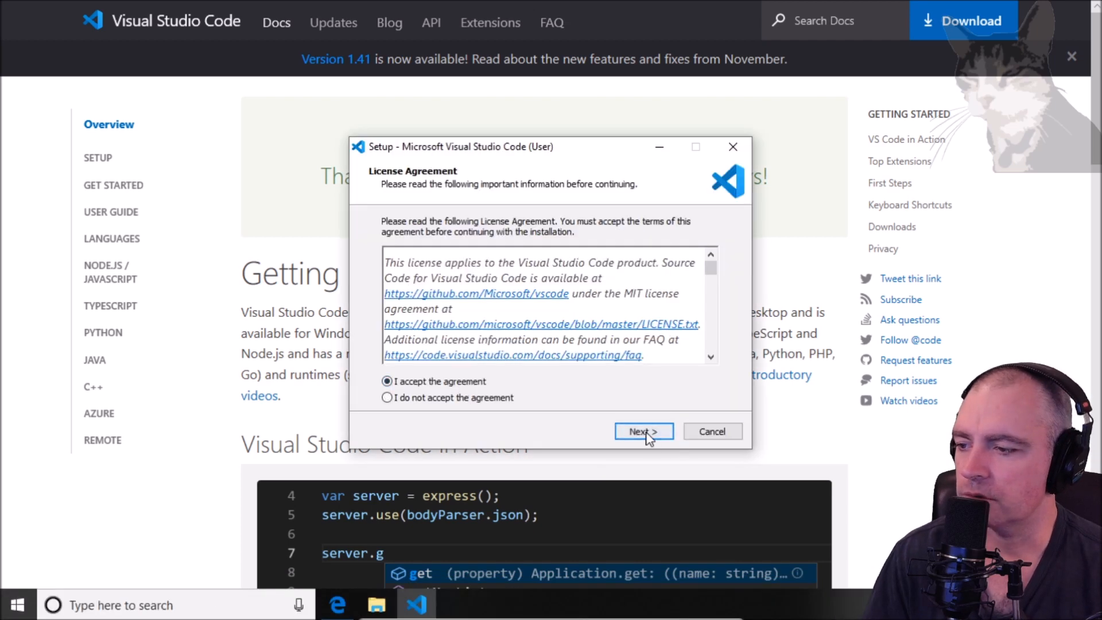
click(643, 431)
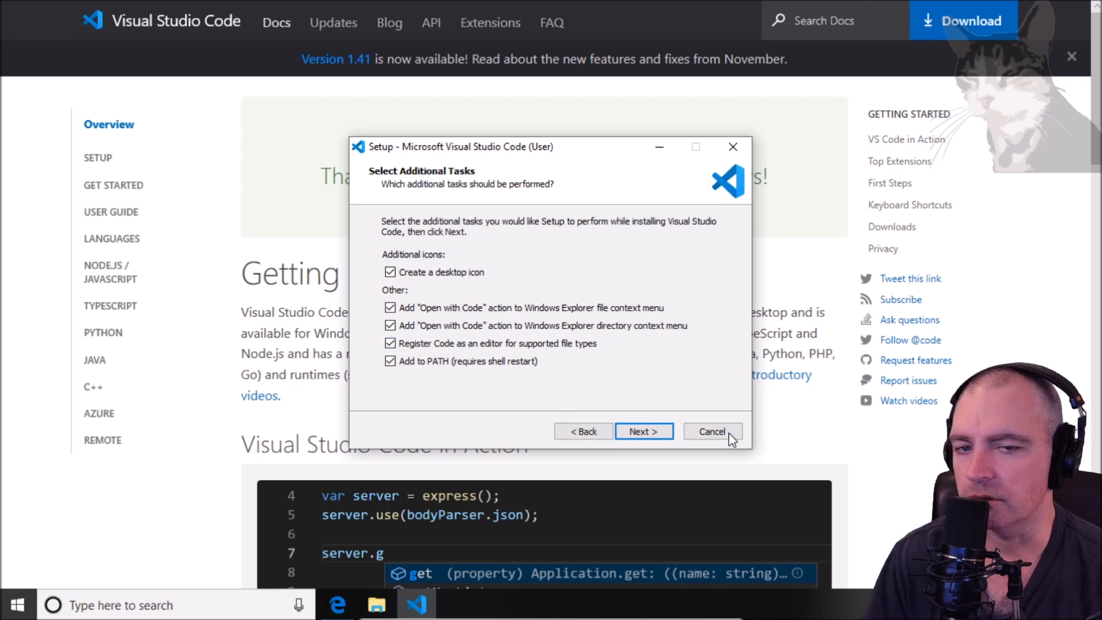
click(642, 431)
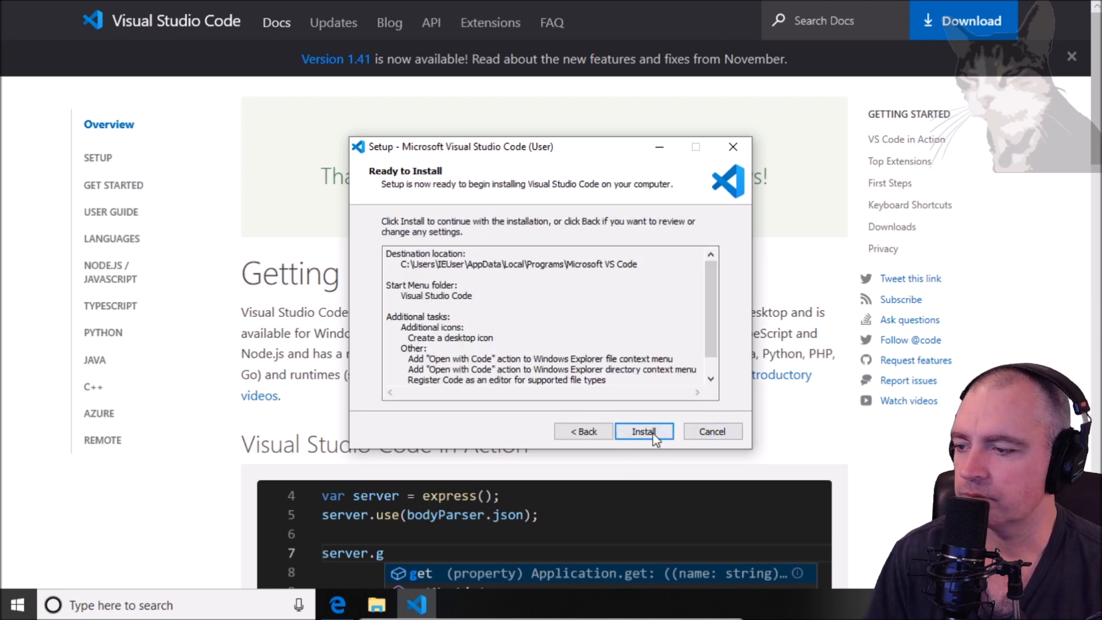
click(643, 430)
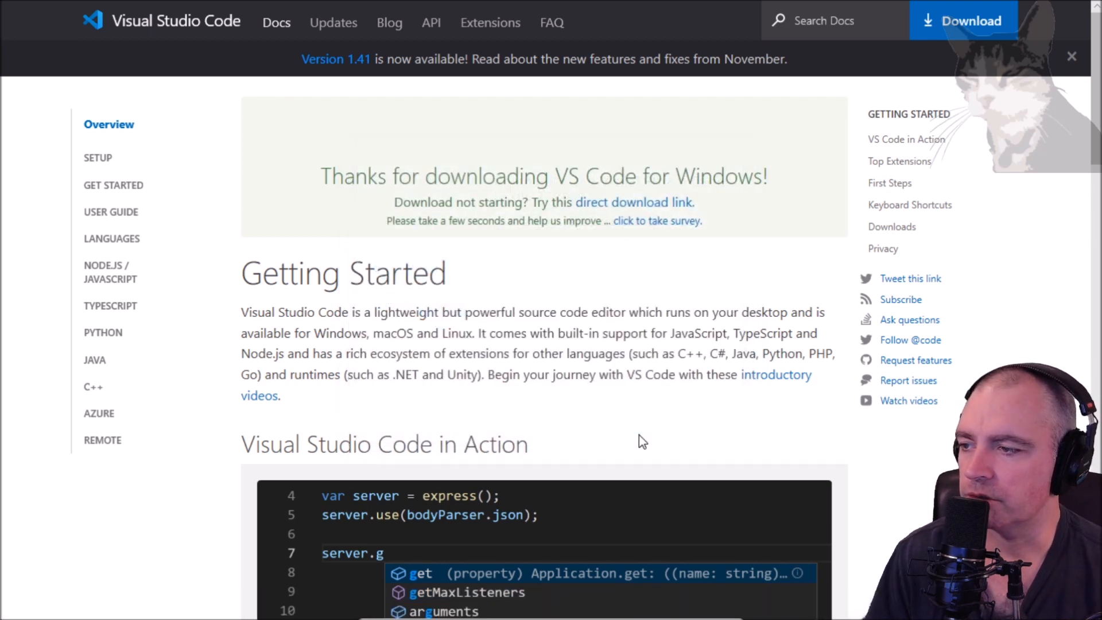
mouse_move(471, 306)
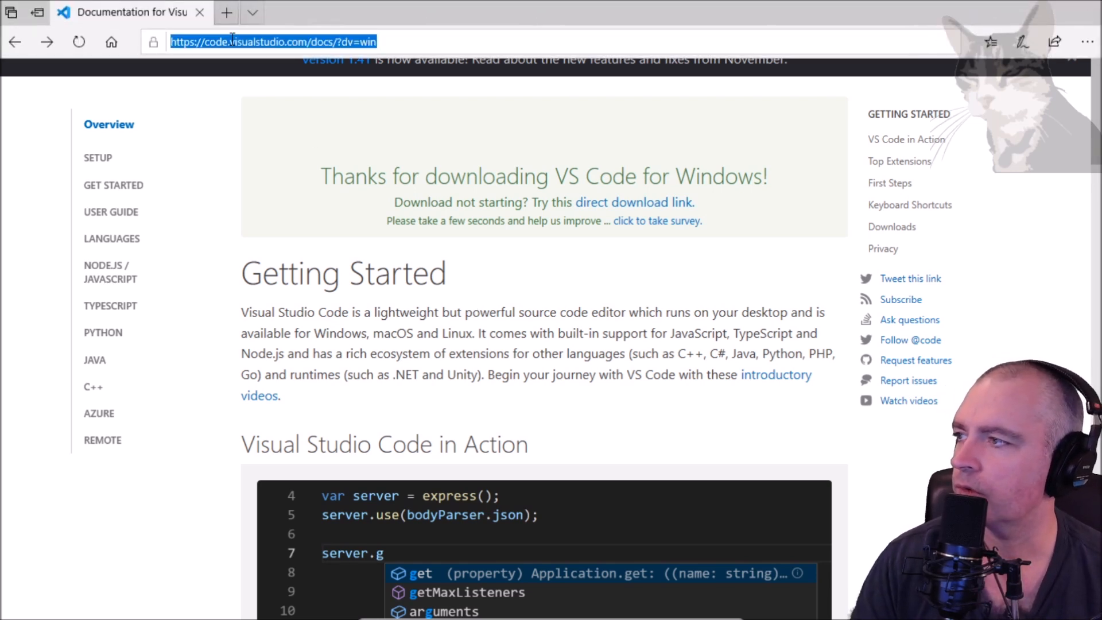
Download the Git for Windows 2.24.1.2 installer from gitforwindows.org and run it.
text(https://gitforwindows.org/)
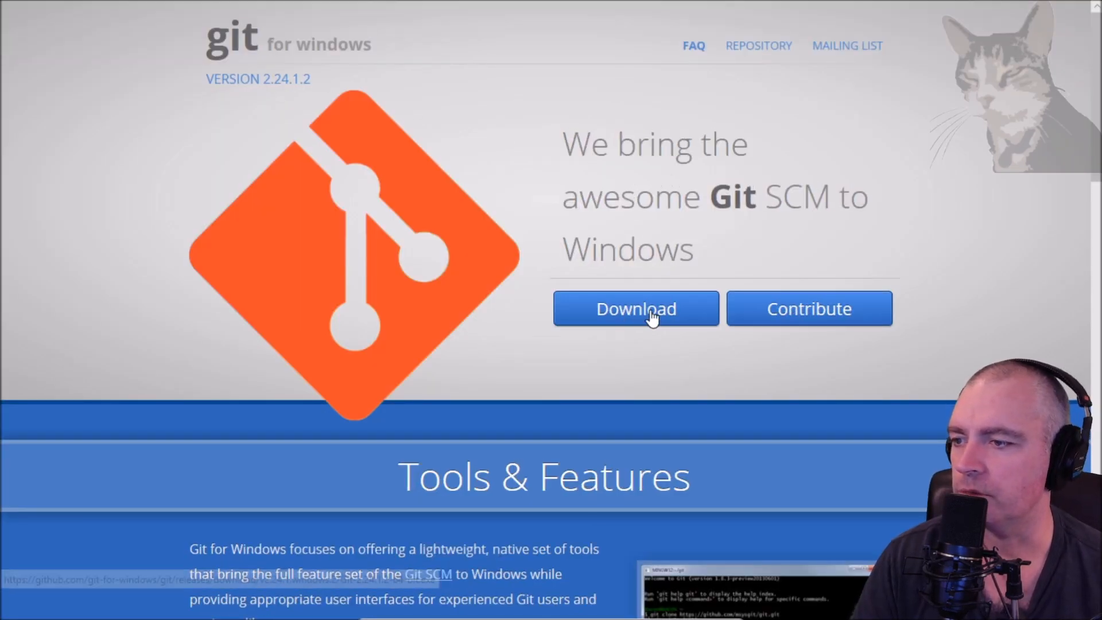
click(635, 309)
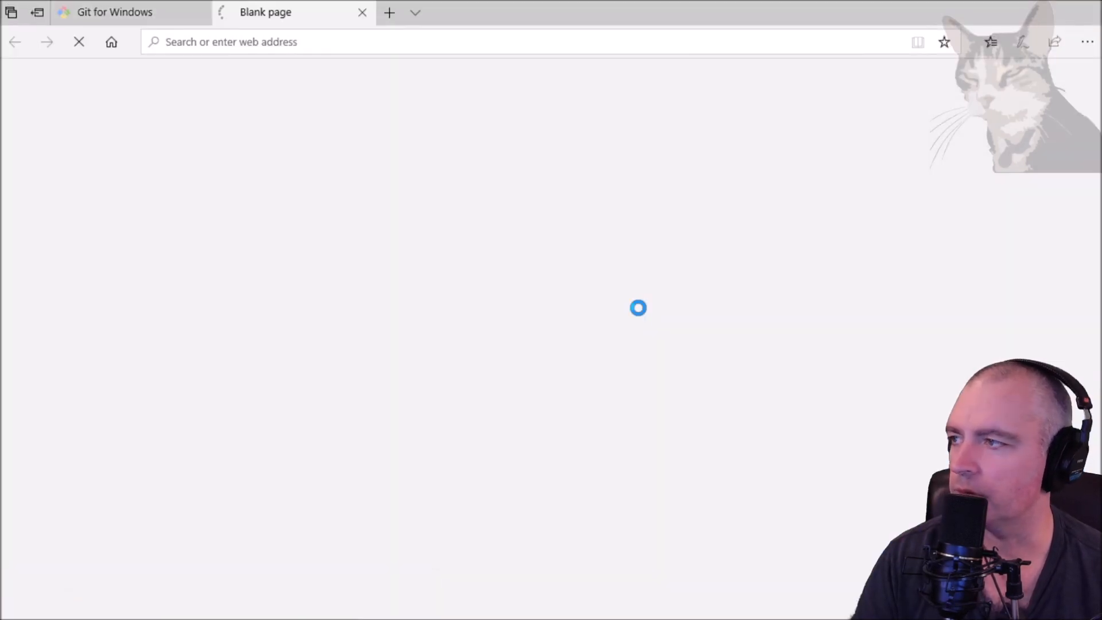
click(635, 308)
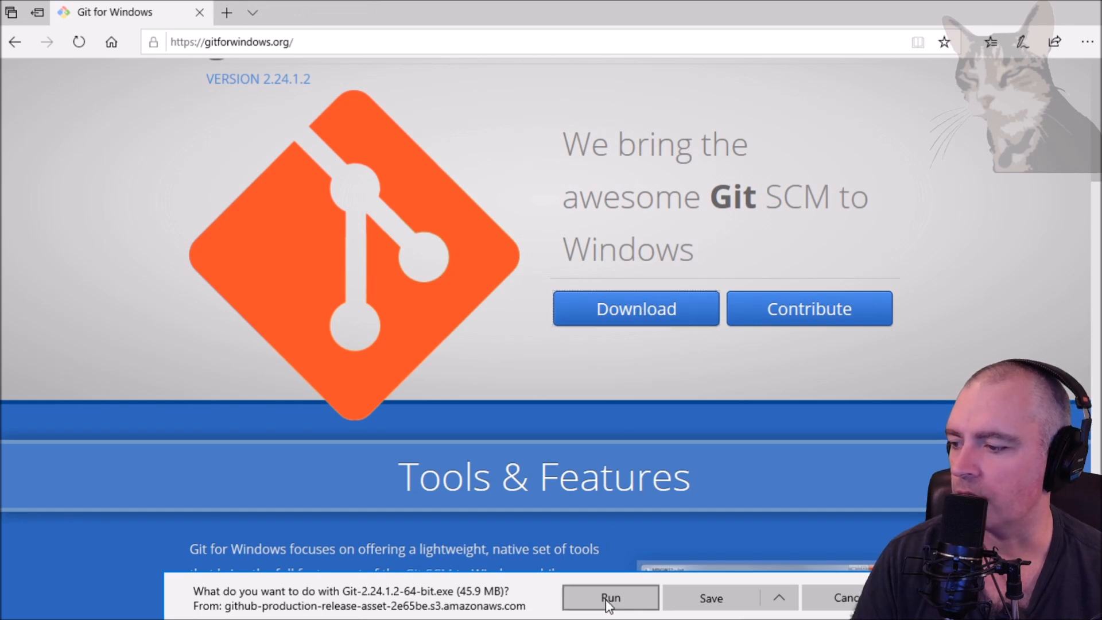
click(610, 597)
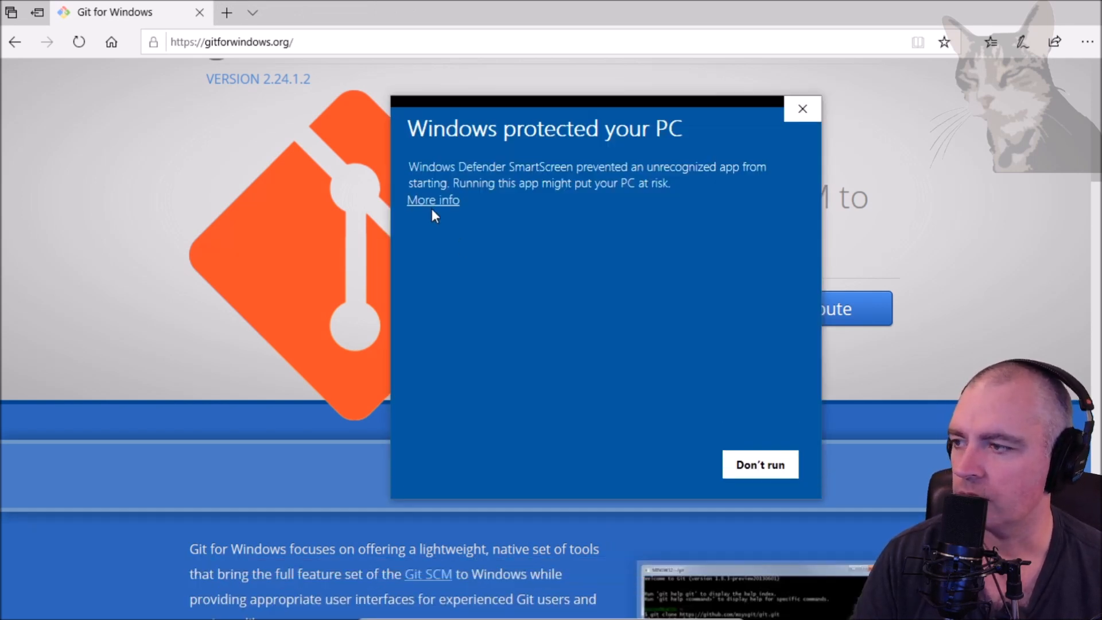
Bypass SmartScreen, accept the Git license and default folder, and add a desktop icon.
click(432, 199)
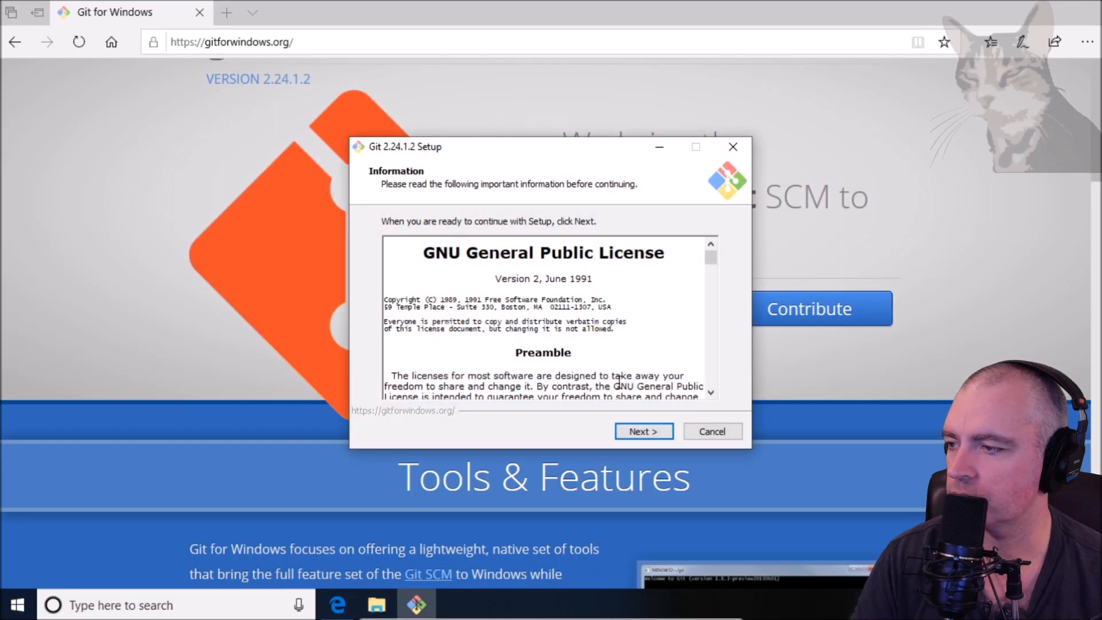
click(643, 431)
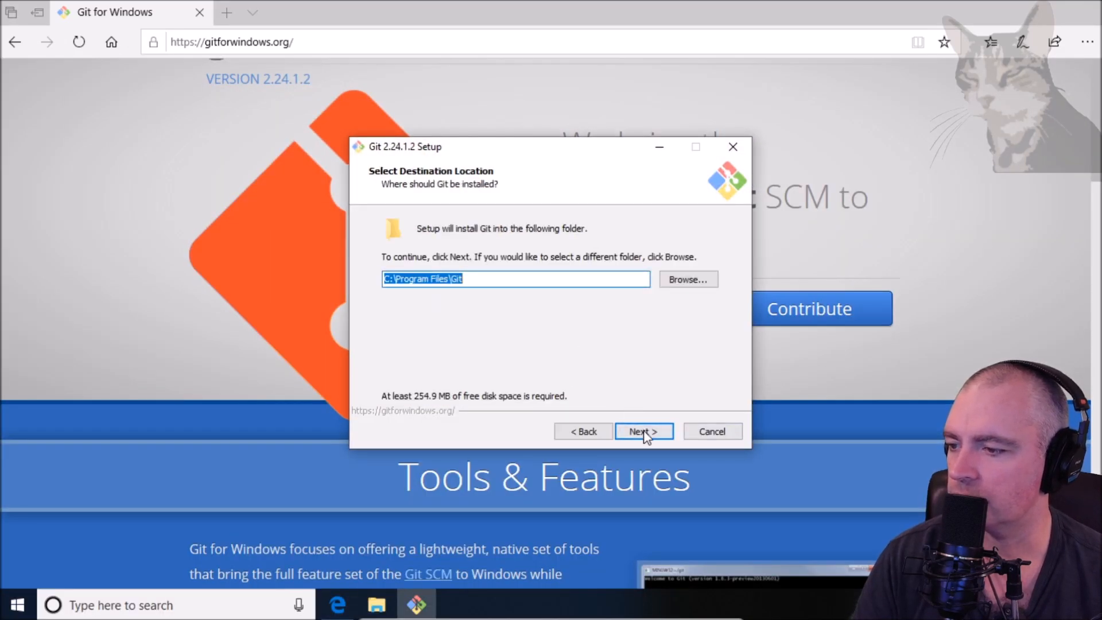
click(642, 431)
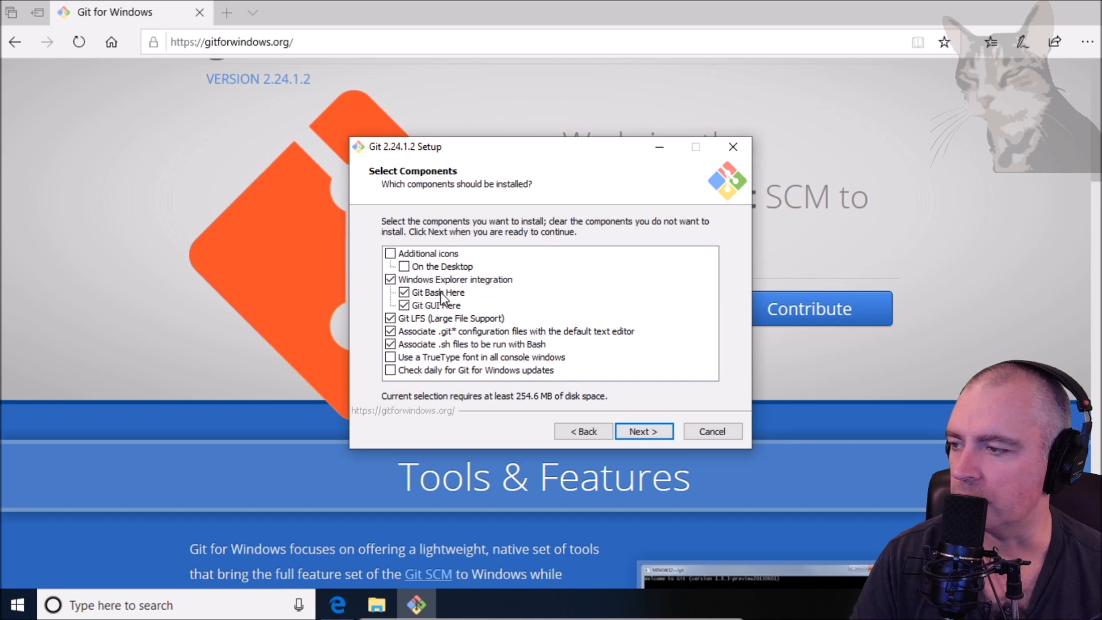
click(403, 266)
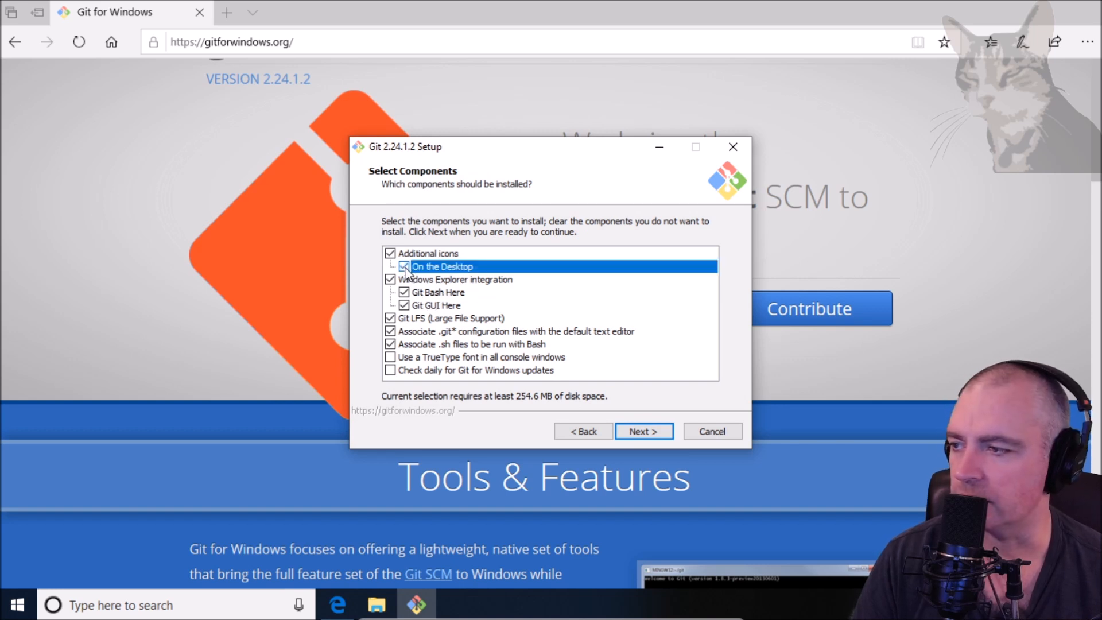
click(642, 430)
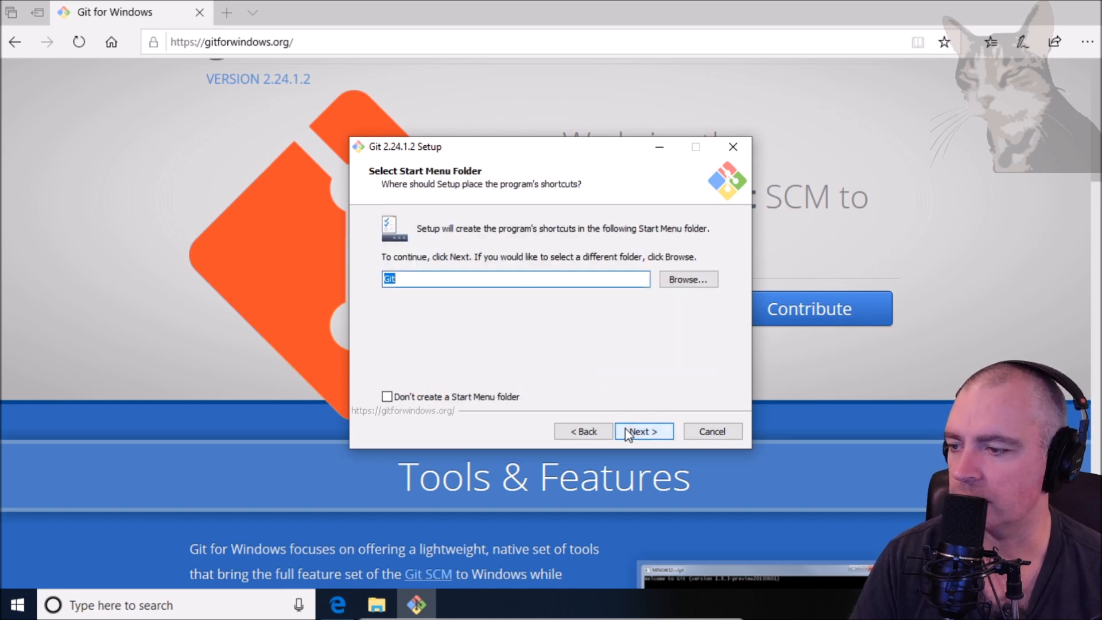
Keep default Start Menu, Vim, OpenSSL, line endings and MinTTY settings, then install Git.
click(642, 431)
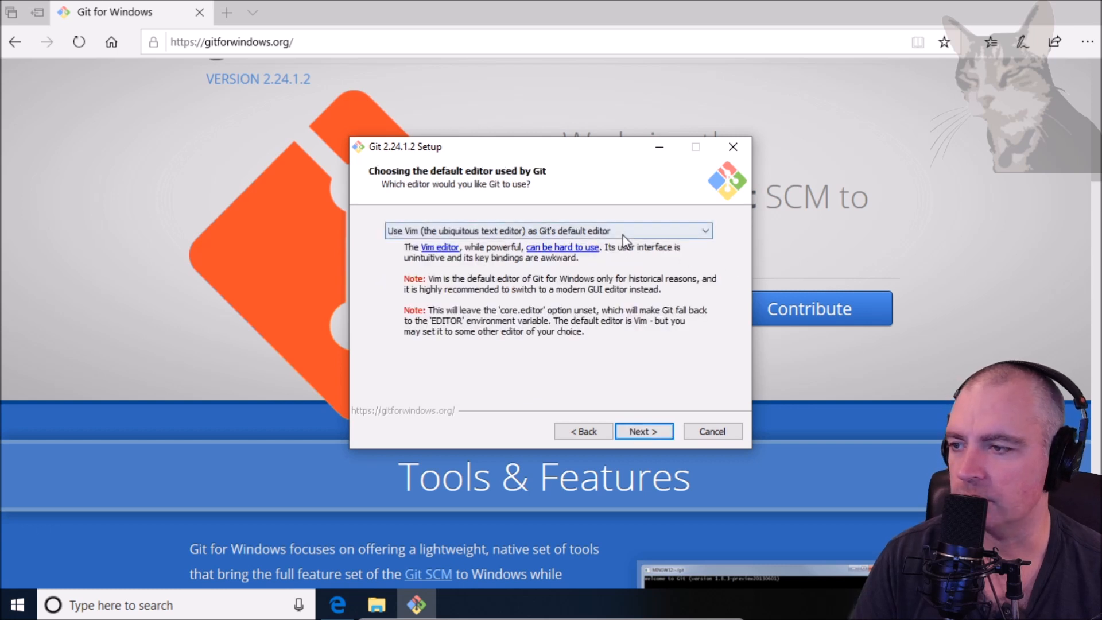
click(642, 431)
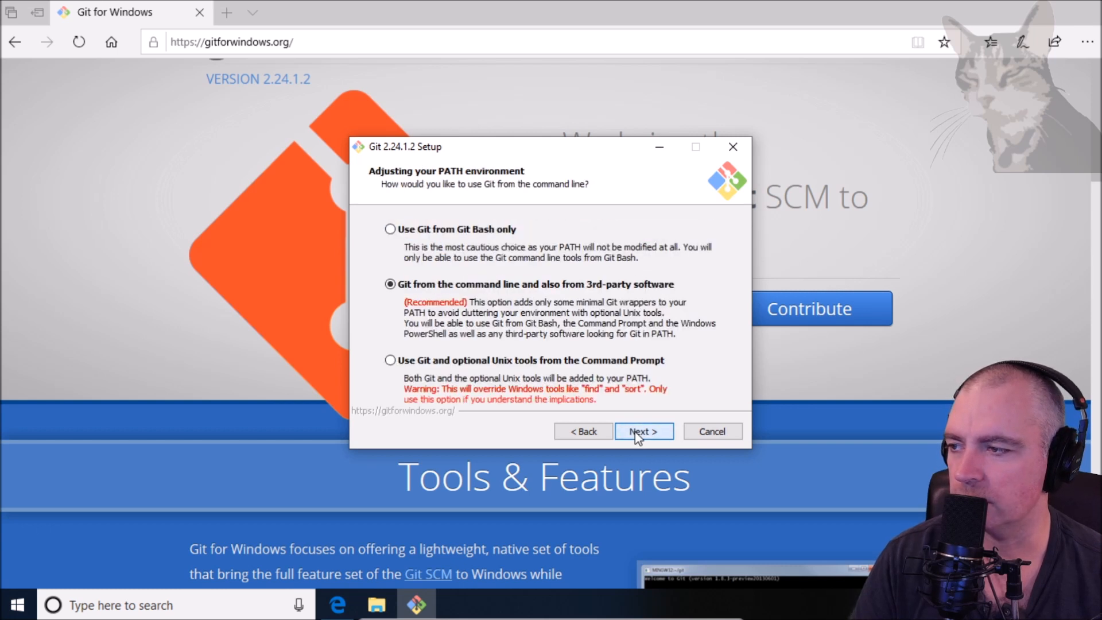
mouse_move(467, 290)
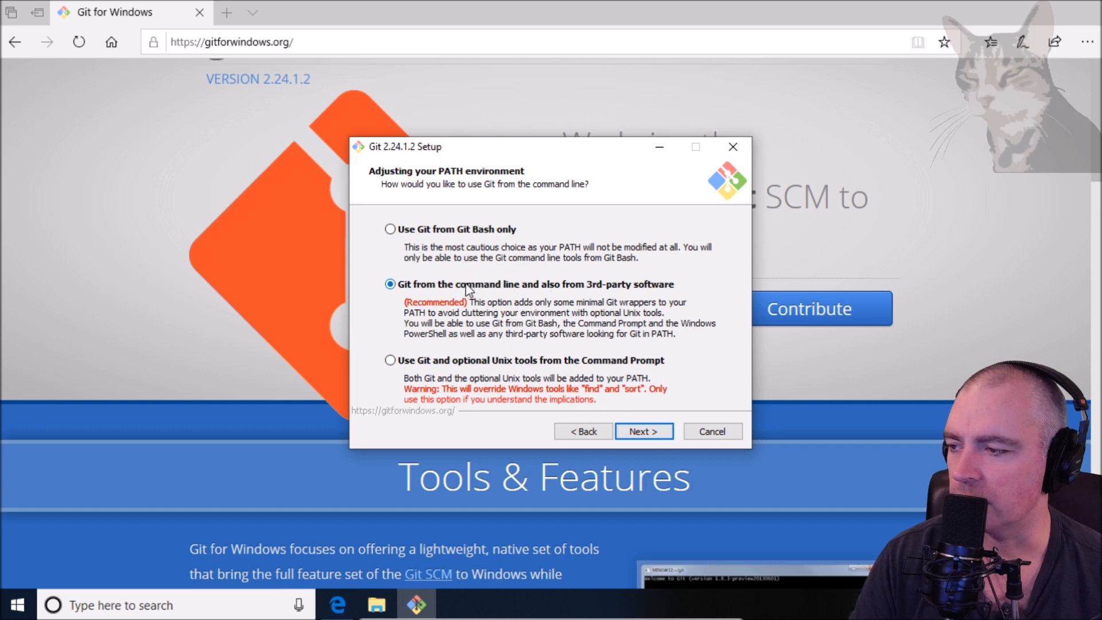
click(642, 431)
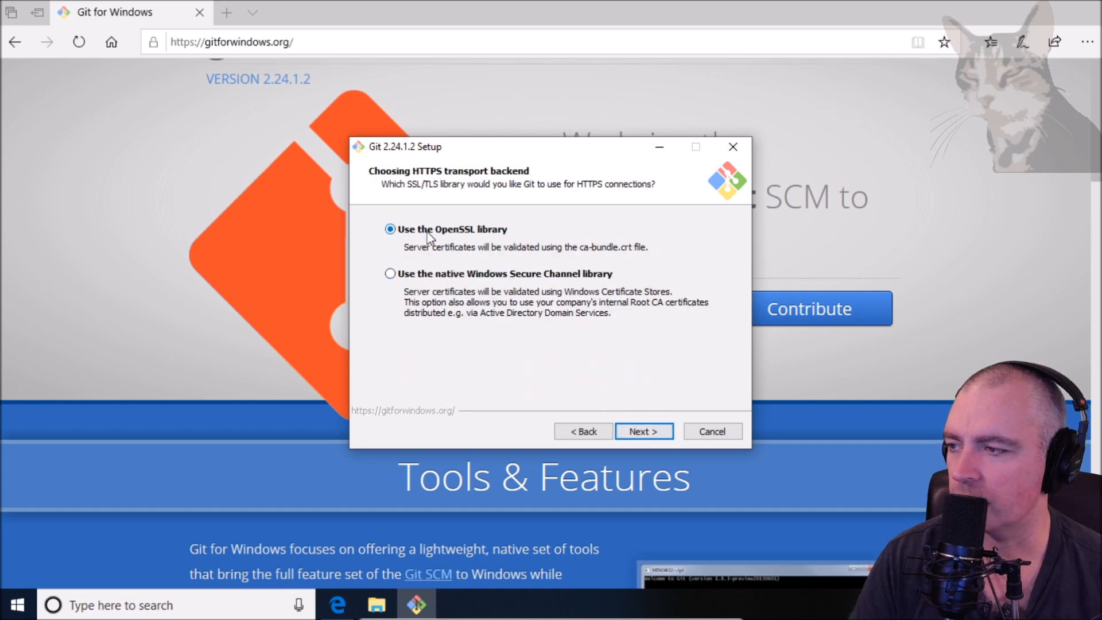
click(642, 431)
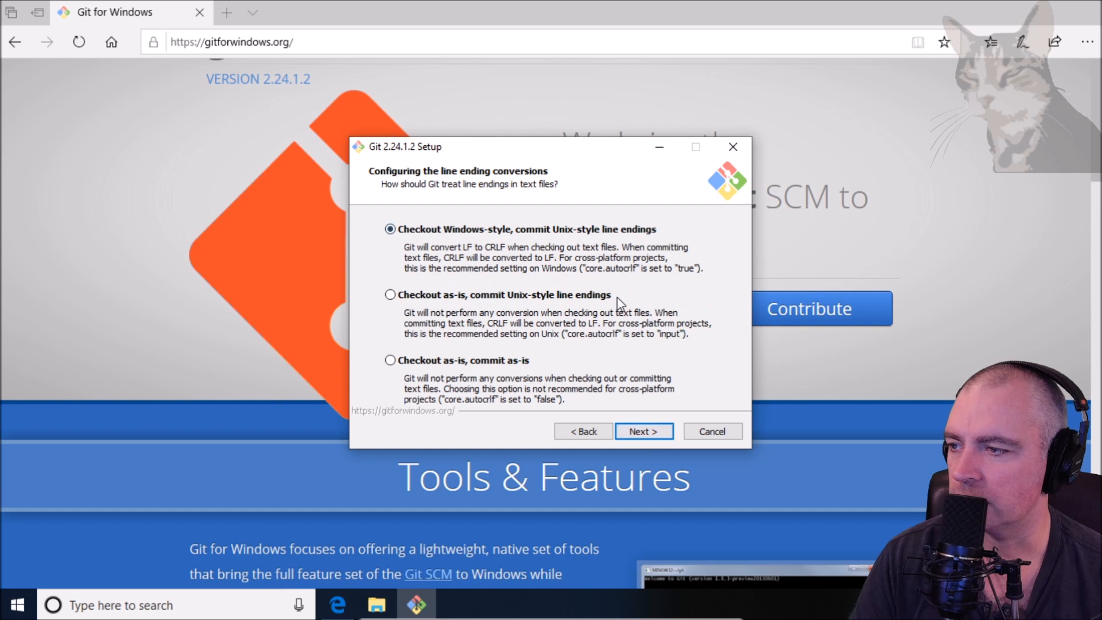
click(642, 431)
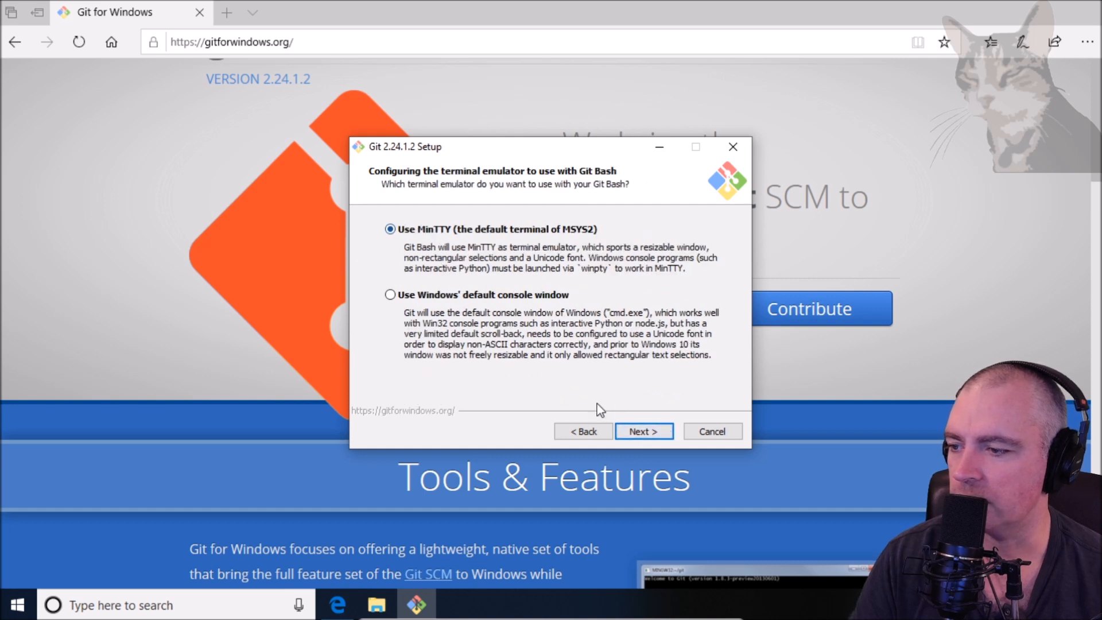
click(642, 431)
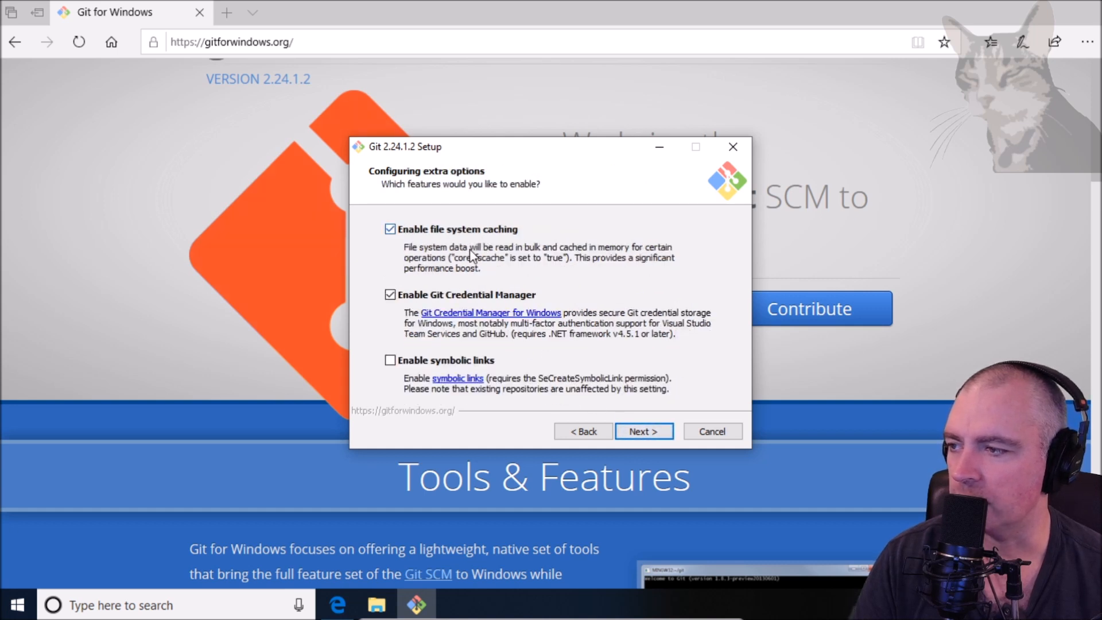
click(642, 431)
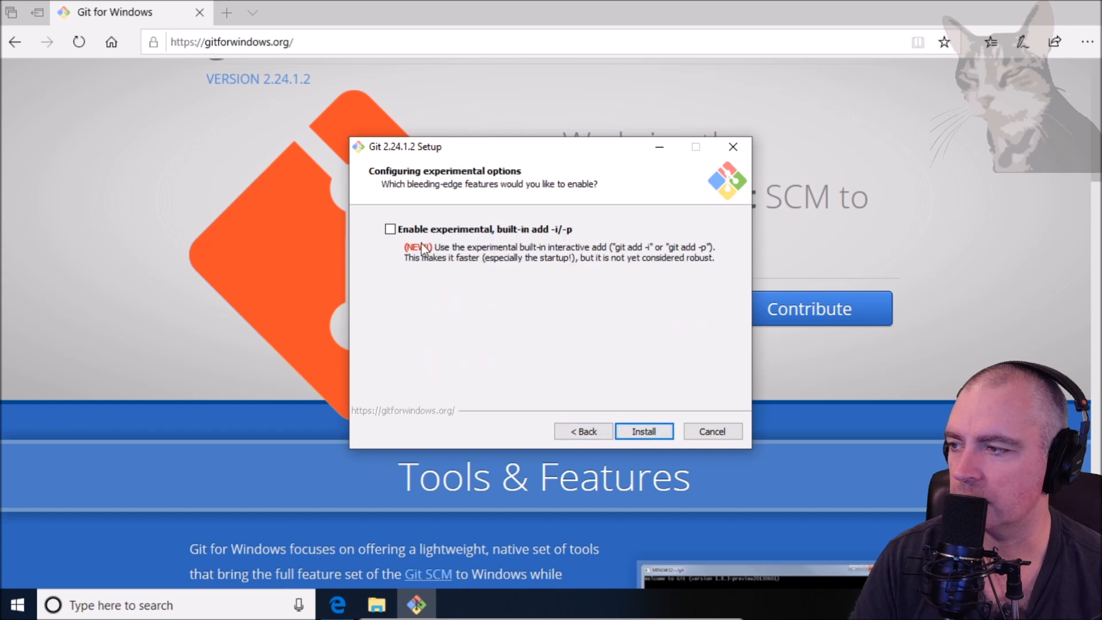
click(642, 431)
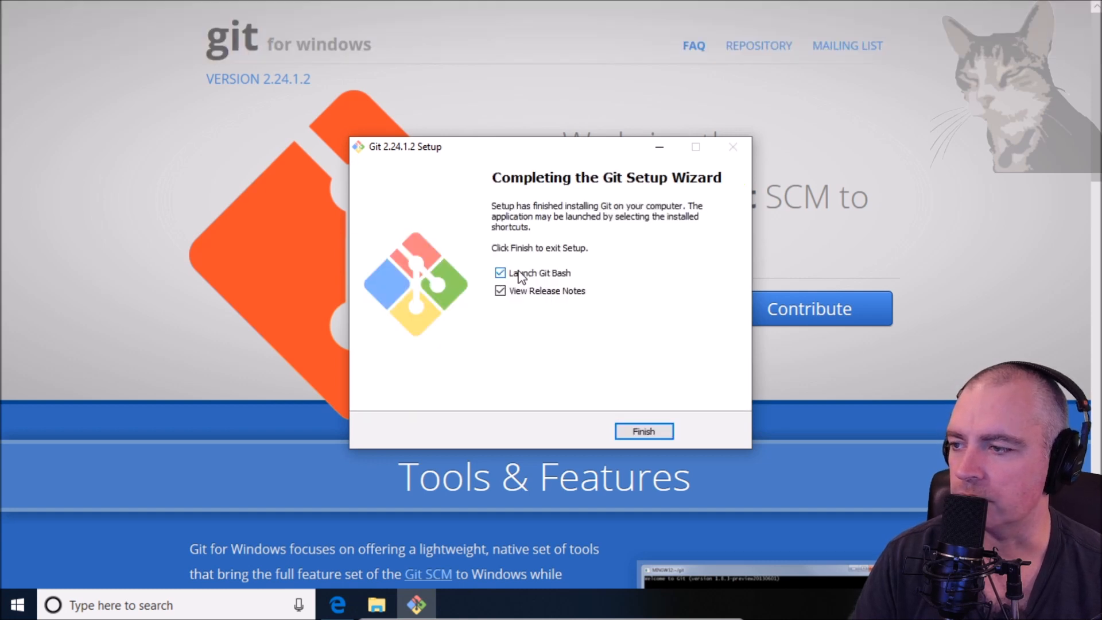
Finish Git setup without release notes, close Git Bash, and go to nodejs.org/en/download.
click(499, 290)
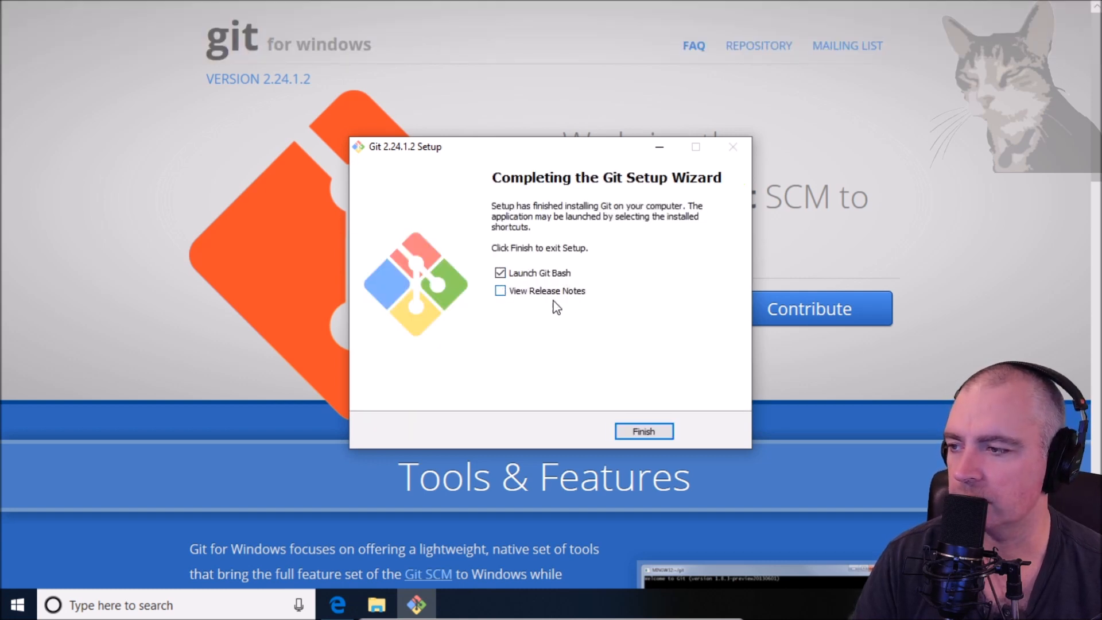
click(642, 431)
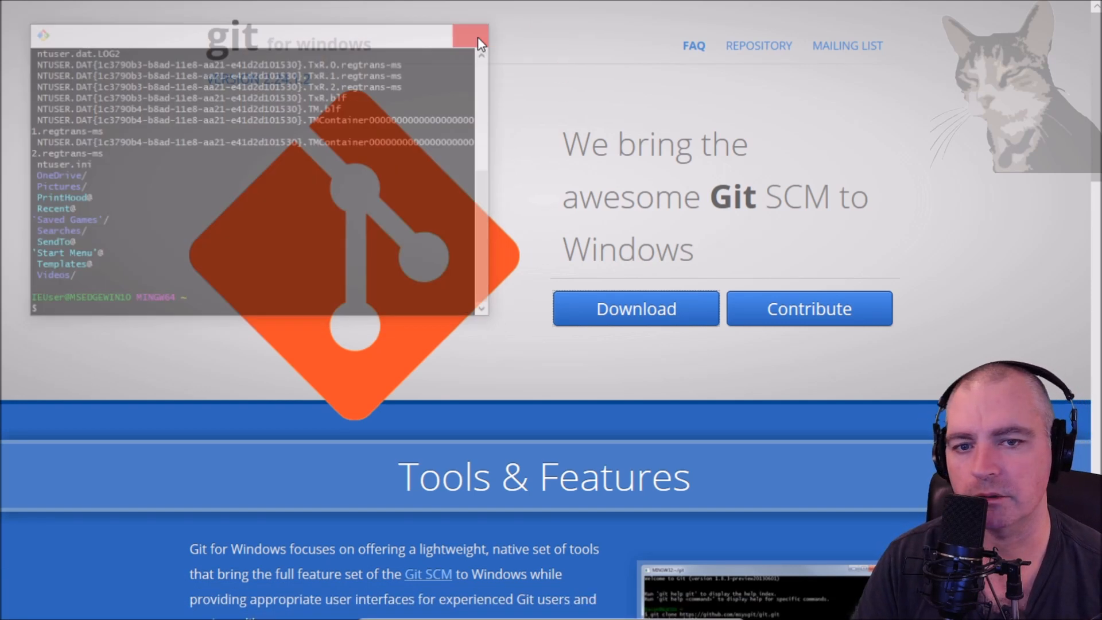
click(473, 35)
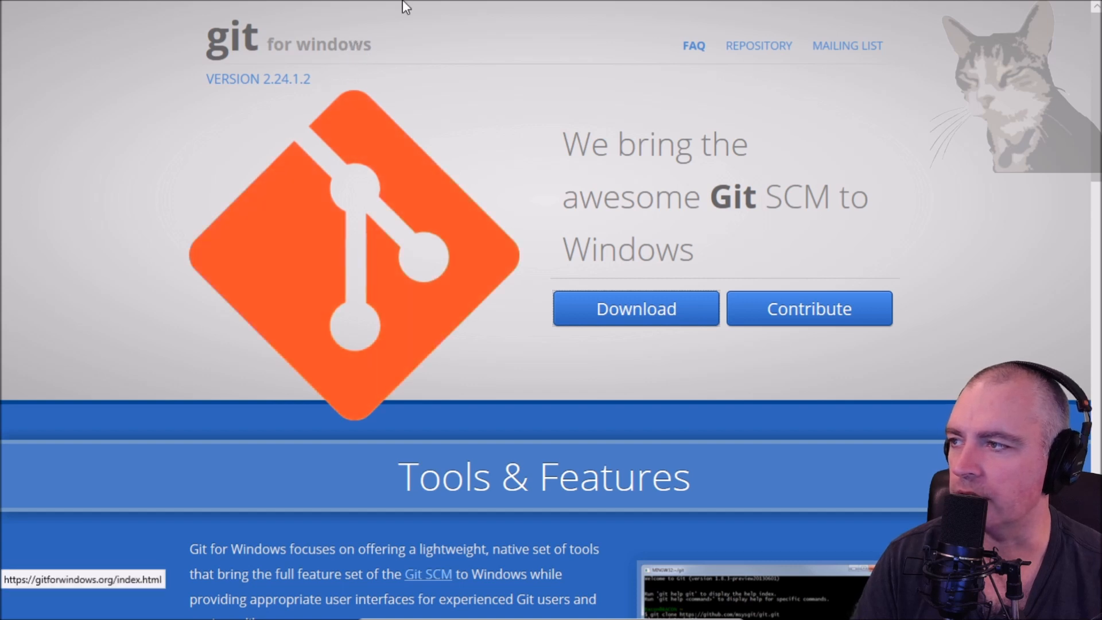
text(https://nodejs.org/en/download/)
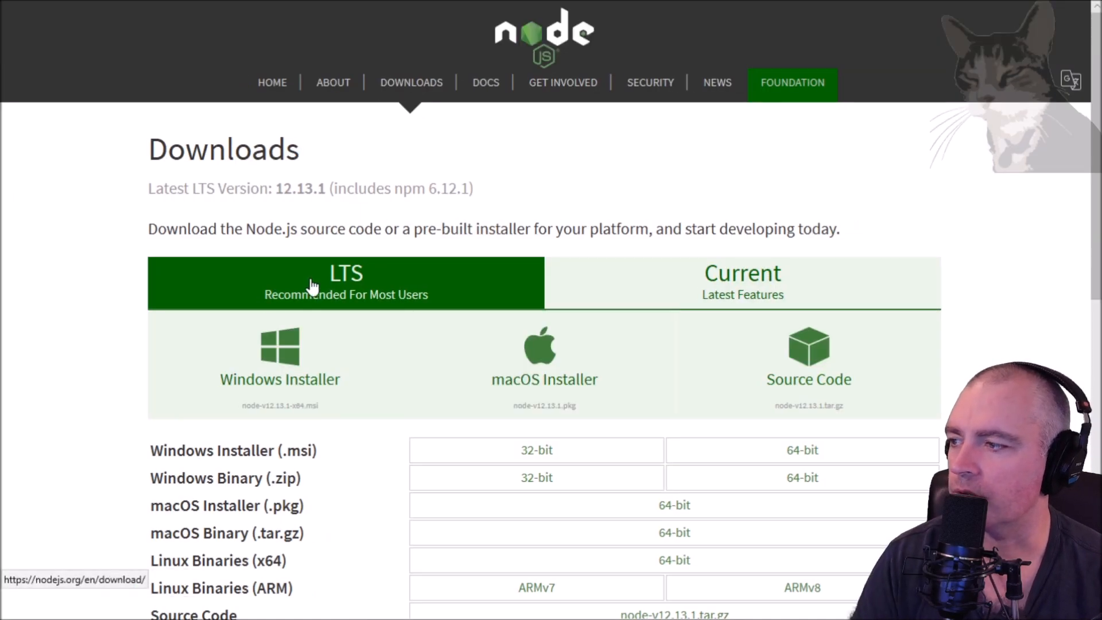
mouse_move(279, 365)
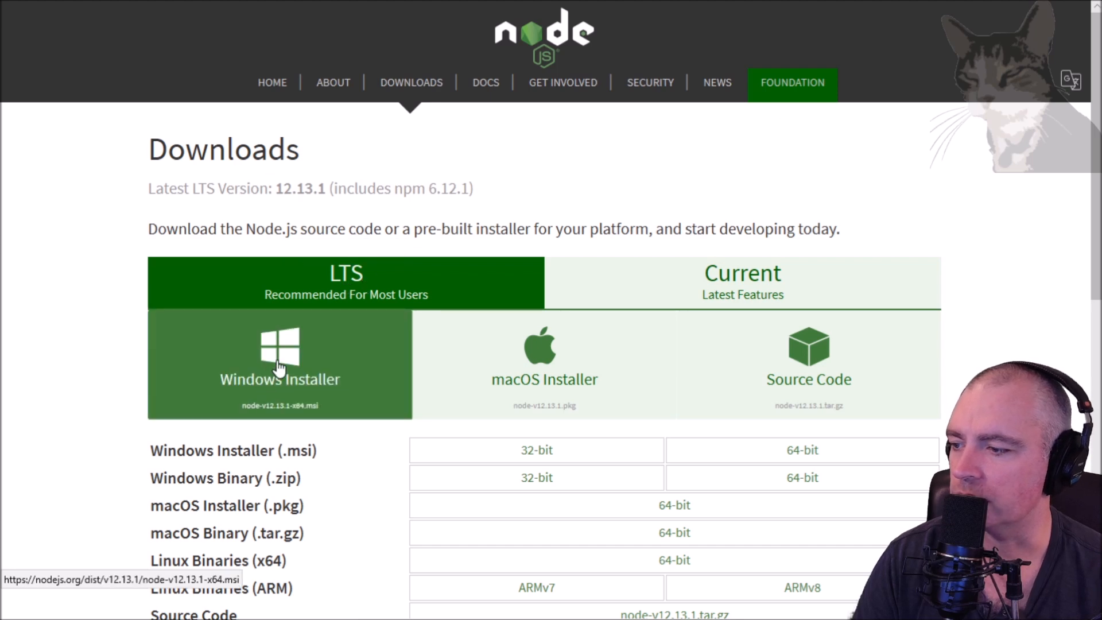
Download the Node.js LTS Windows Installer and run it.
click(279, 351)
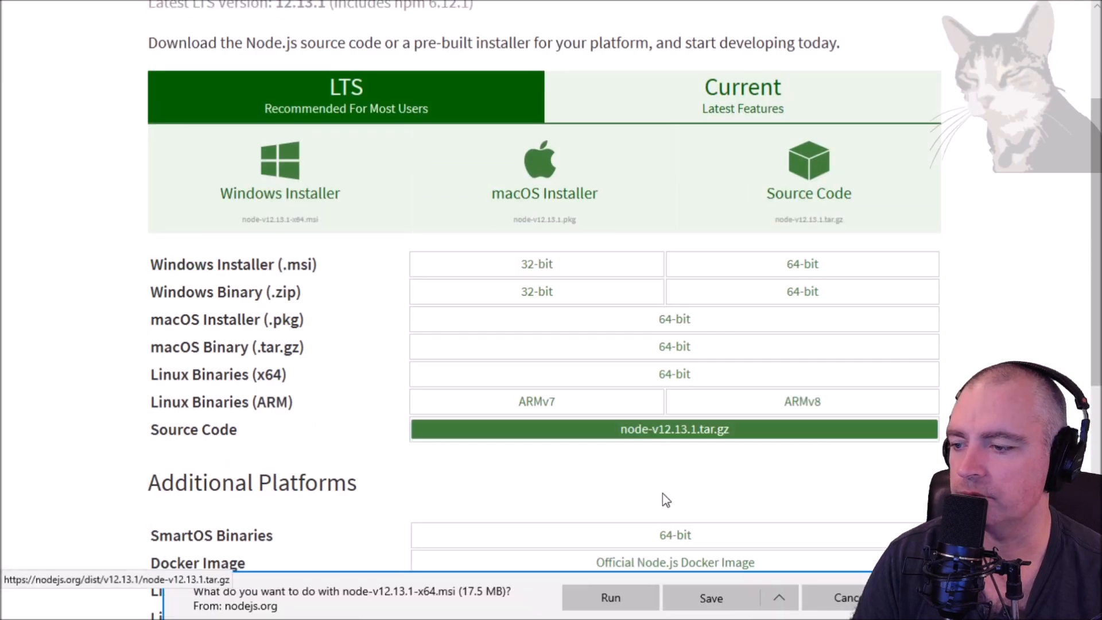
click(710, 598)
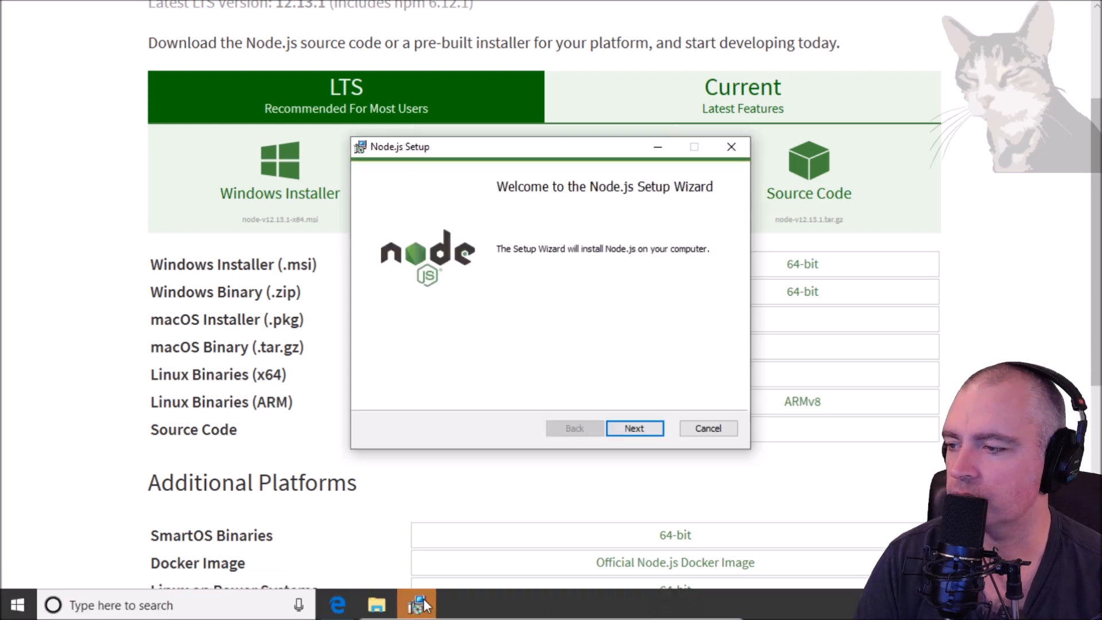
Install Node.js with default features and no native module tools, then close Edge.
click(633, 428)
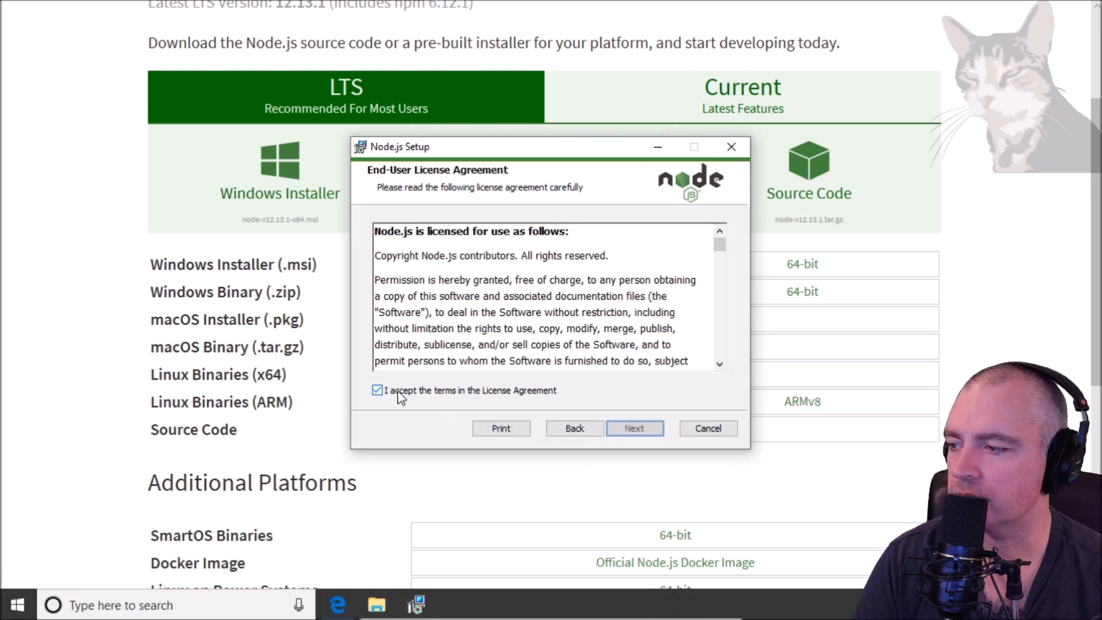
click(633, 428)
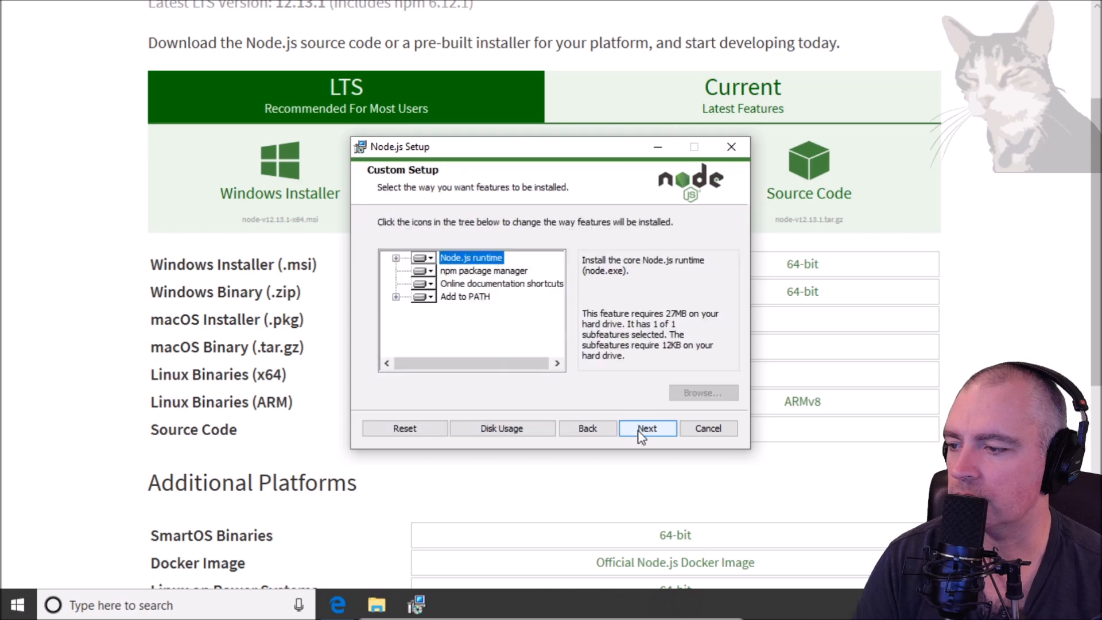
click(647, 428)
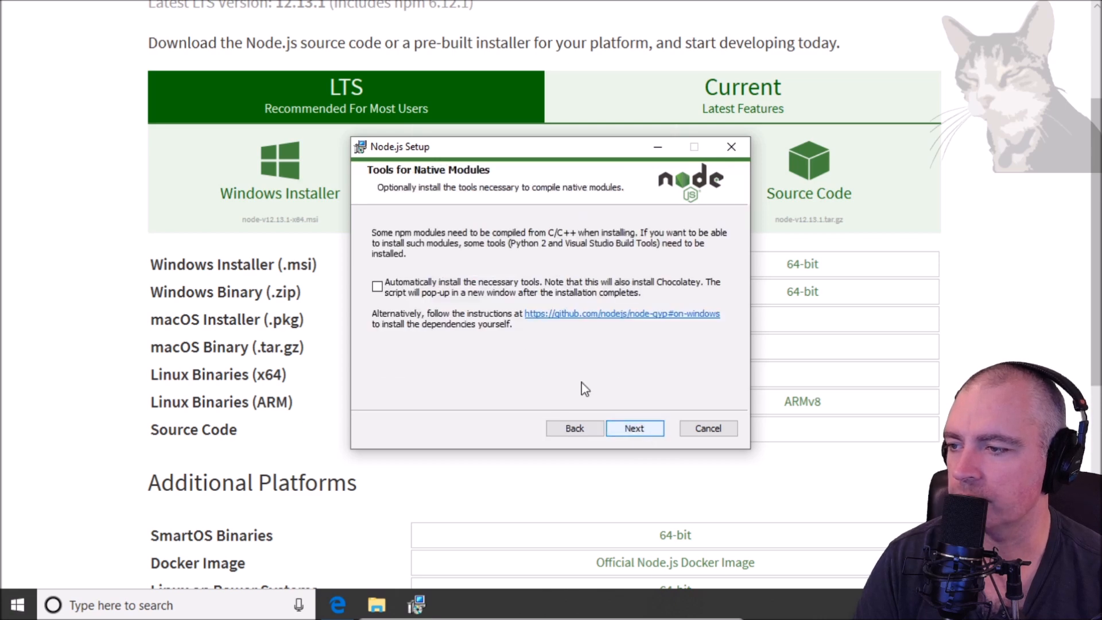
click(633, 428)
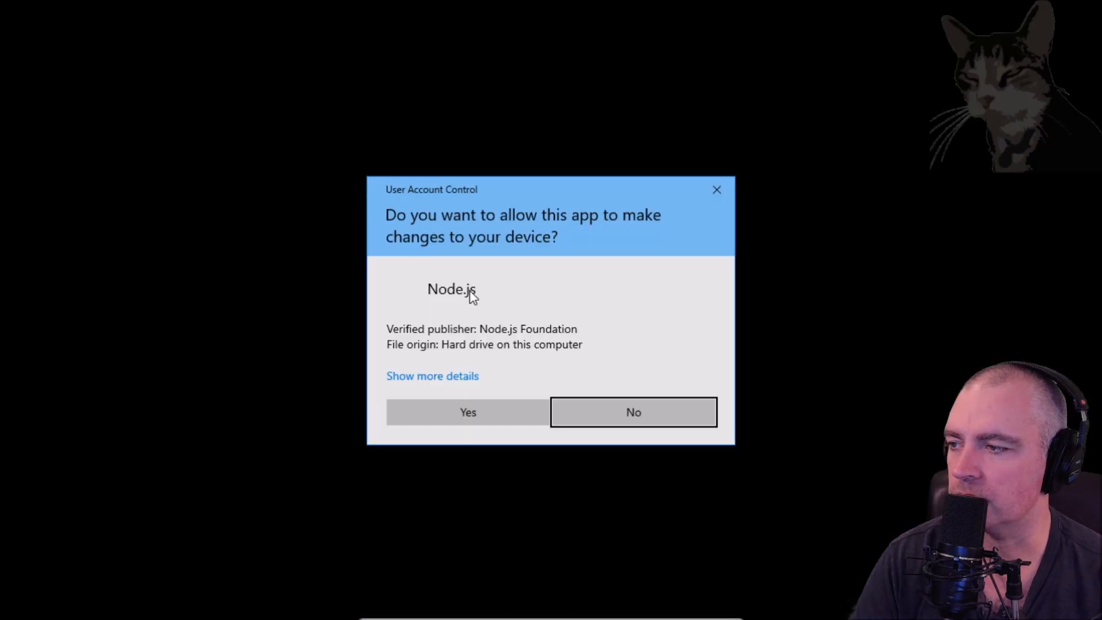
click(467, 412)
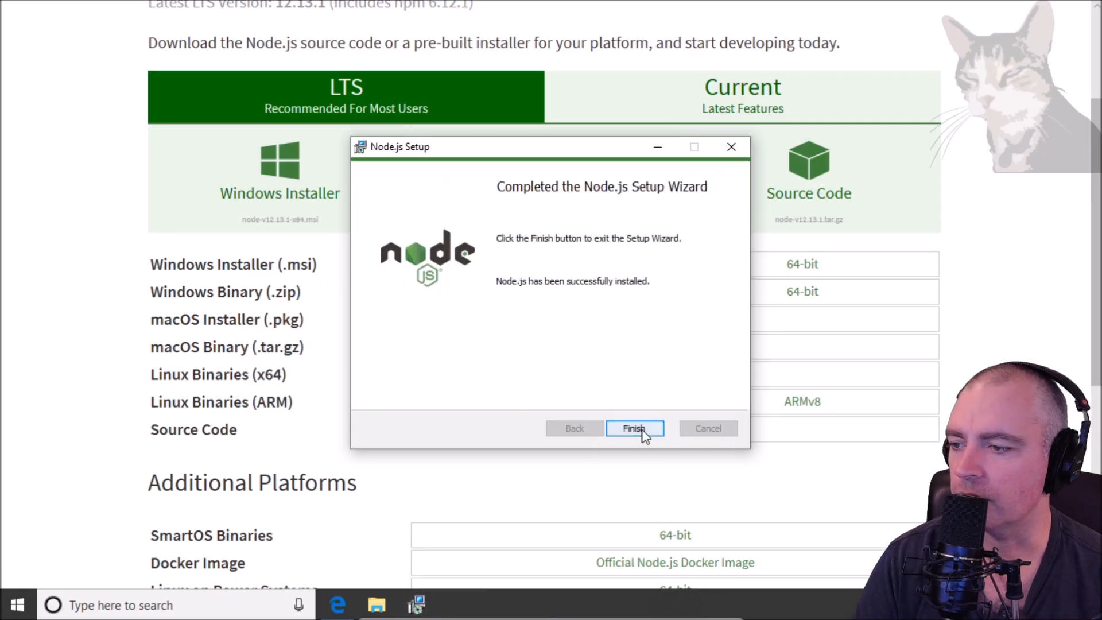
click(633, 429)
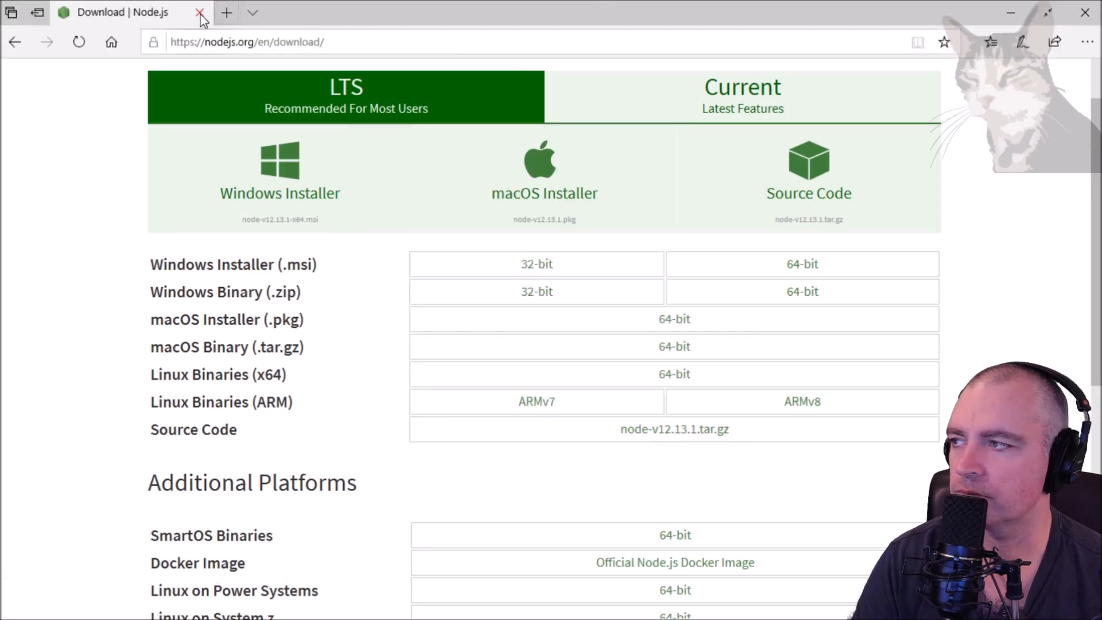
click(200, 12)
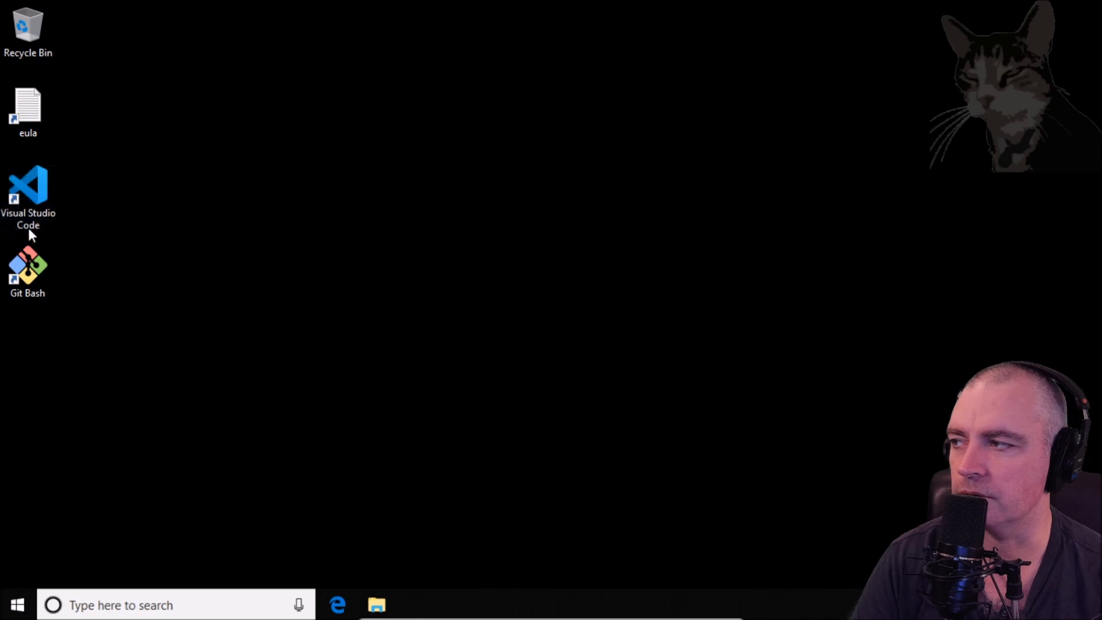